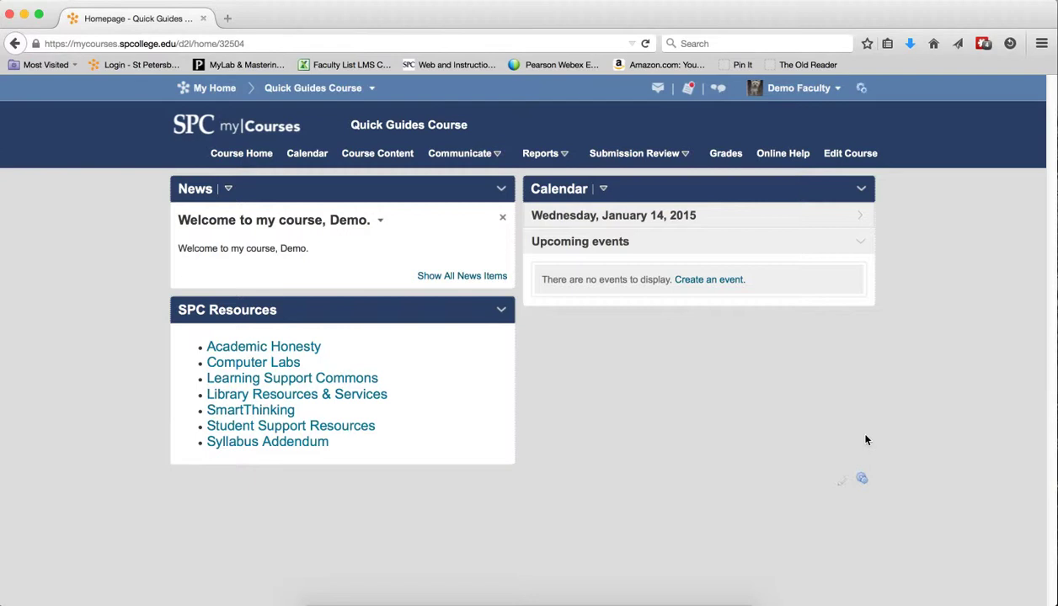
mouse_move(638, 153)
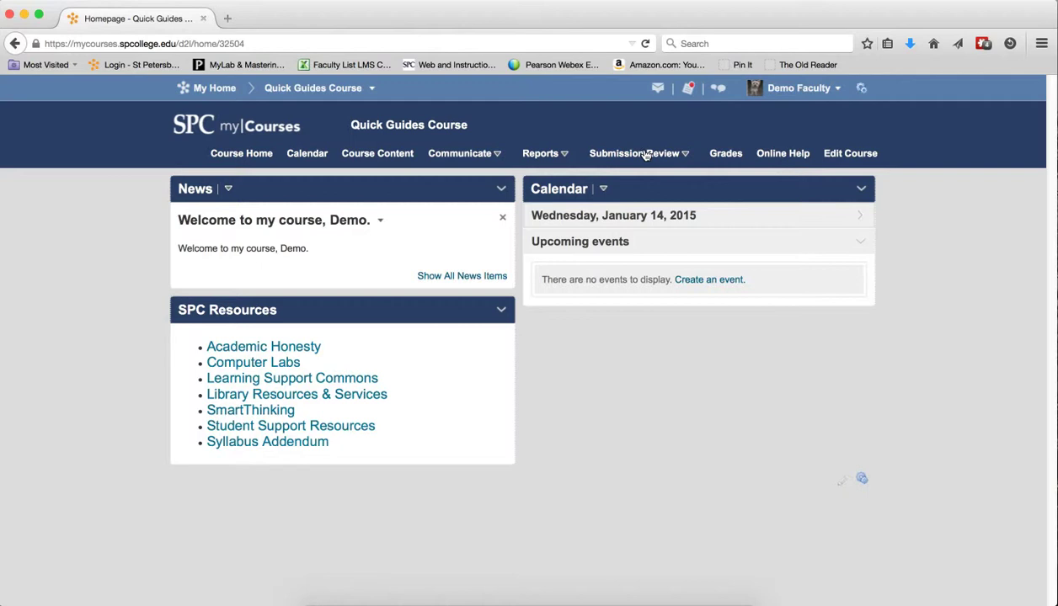
Go to Submission Review > Quizzes, open Quiz 1, and choose Add/Edit Questions.
click(635, 154)
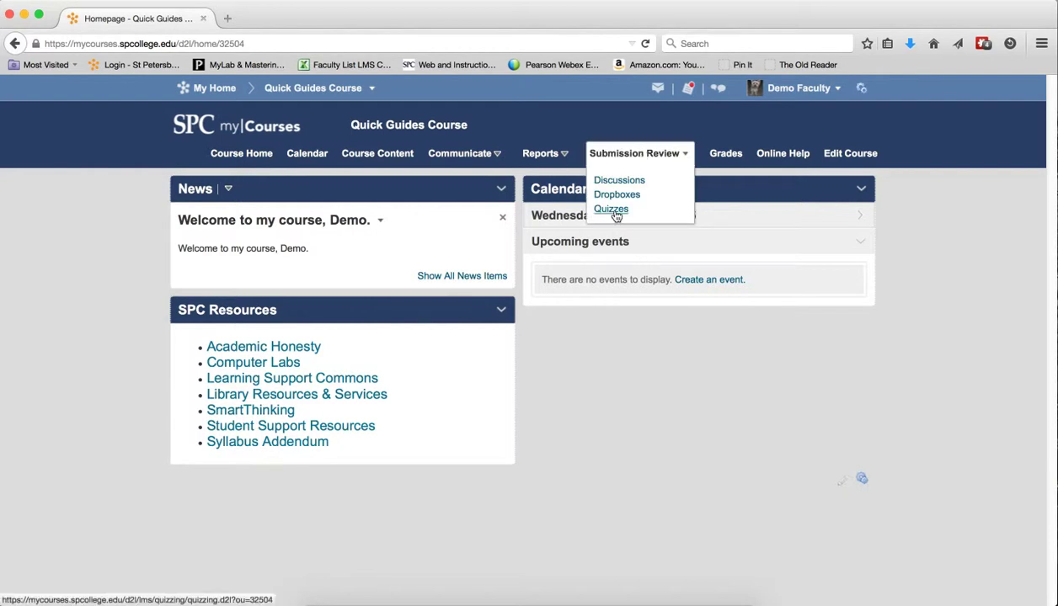
click(611, 209)
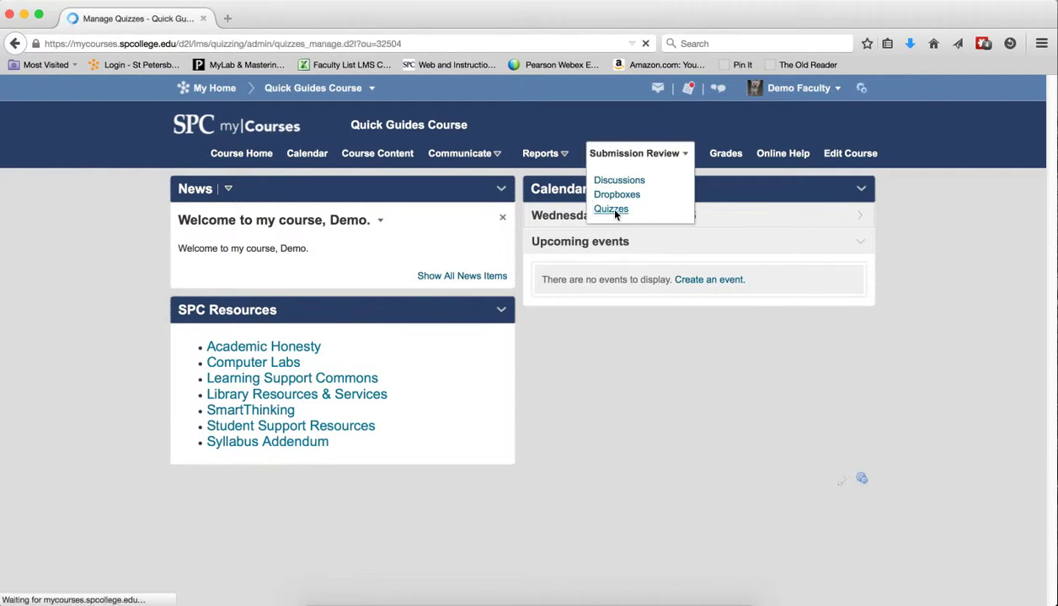
click(610, 209)
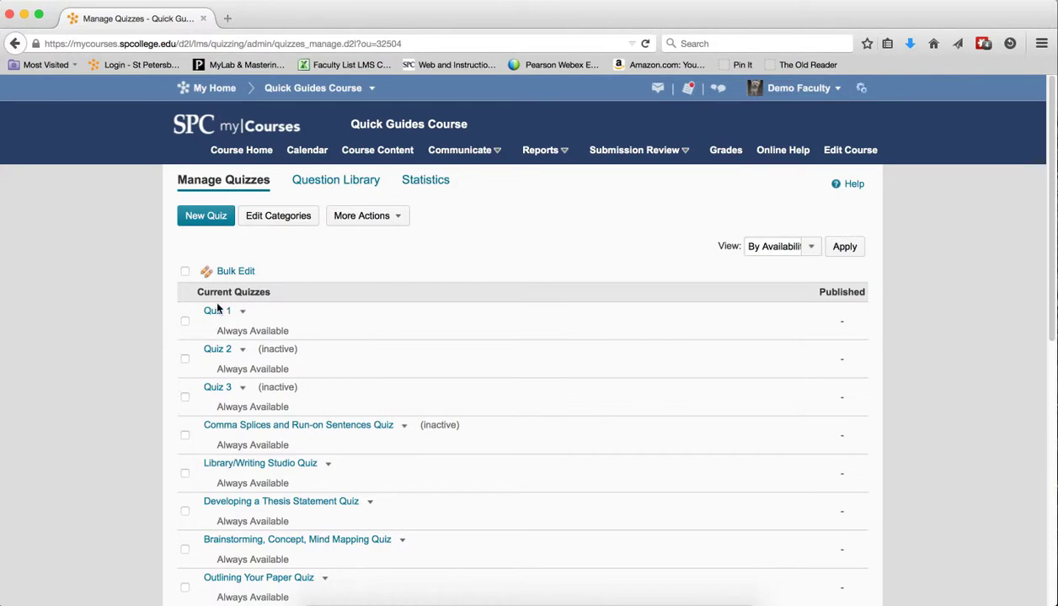
click(217, 310)
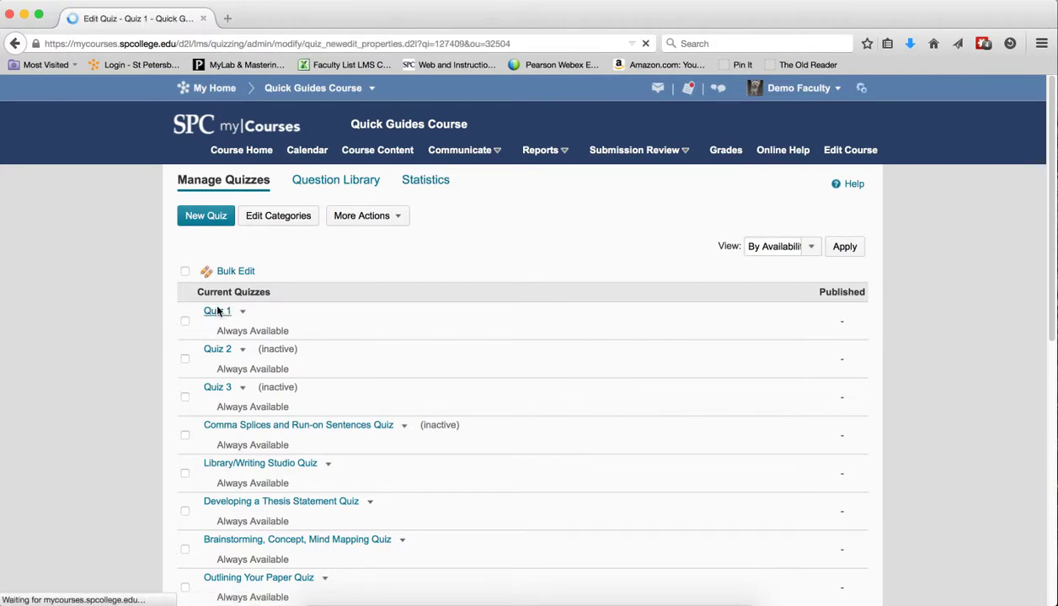
click(217, 311)
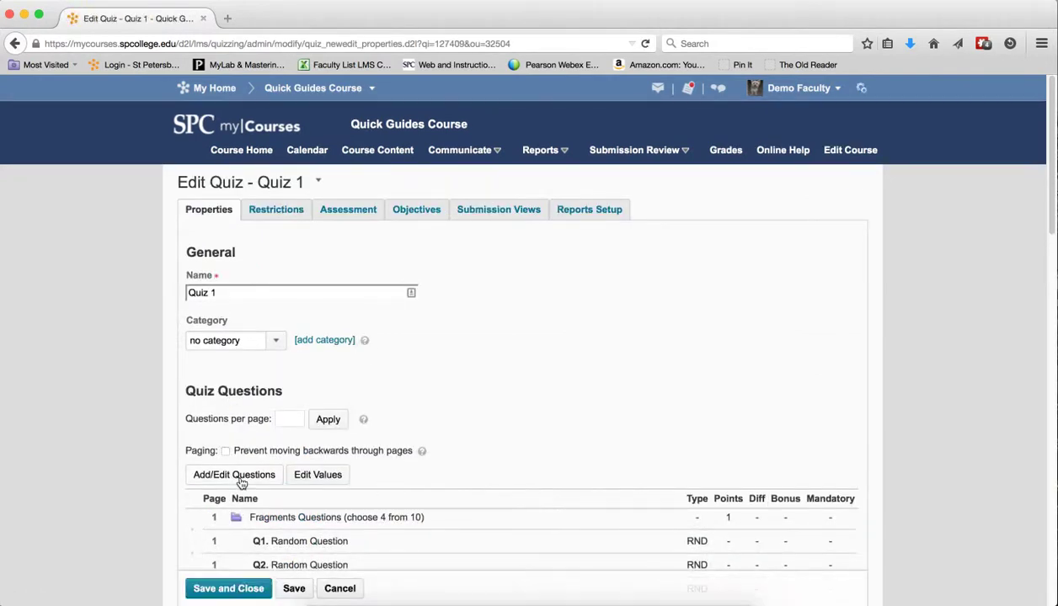
click(233, 474)
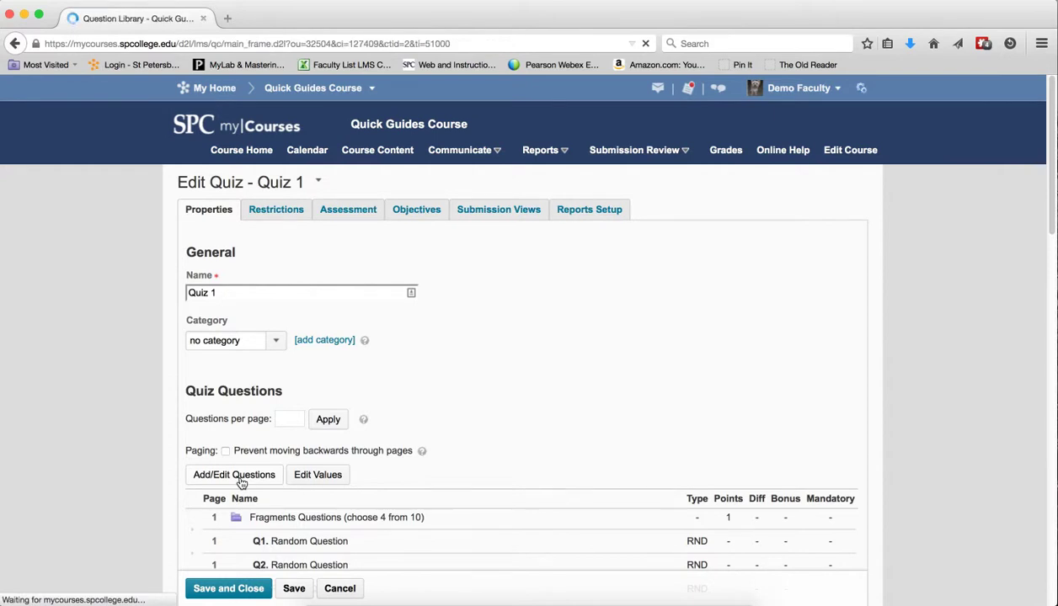
From Quiz 1's question list, start a new section via the New menu.
click(234, 474)
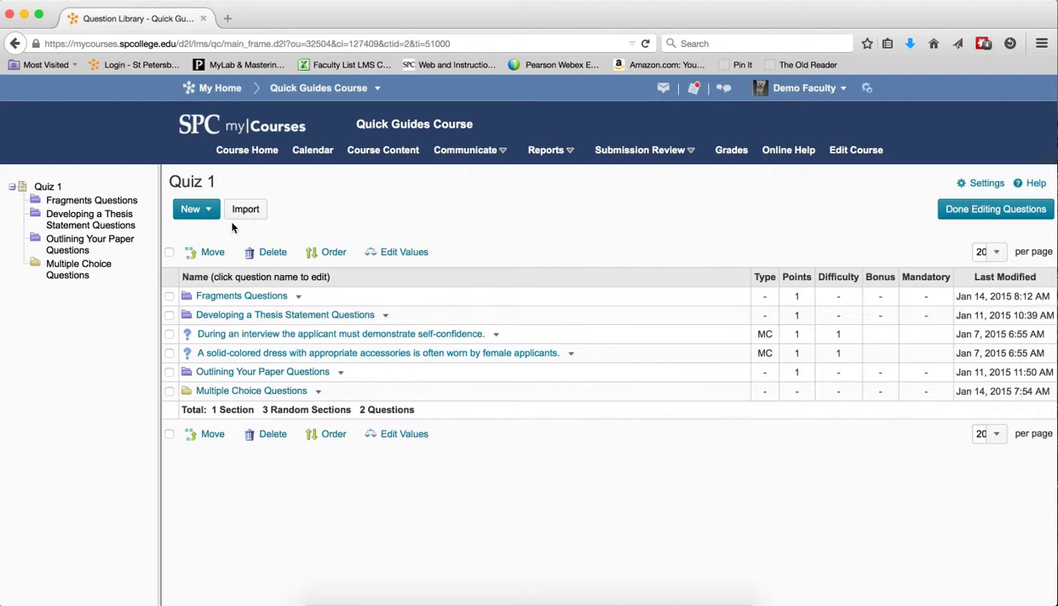
click(191, 209)
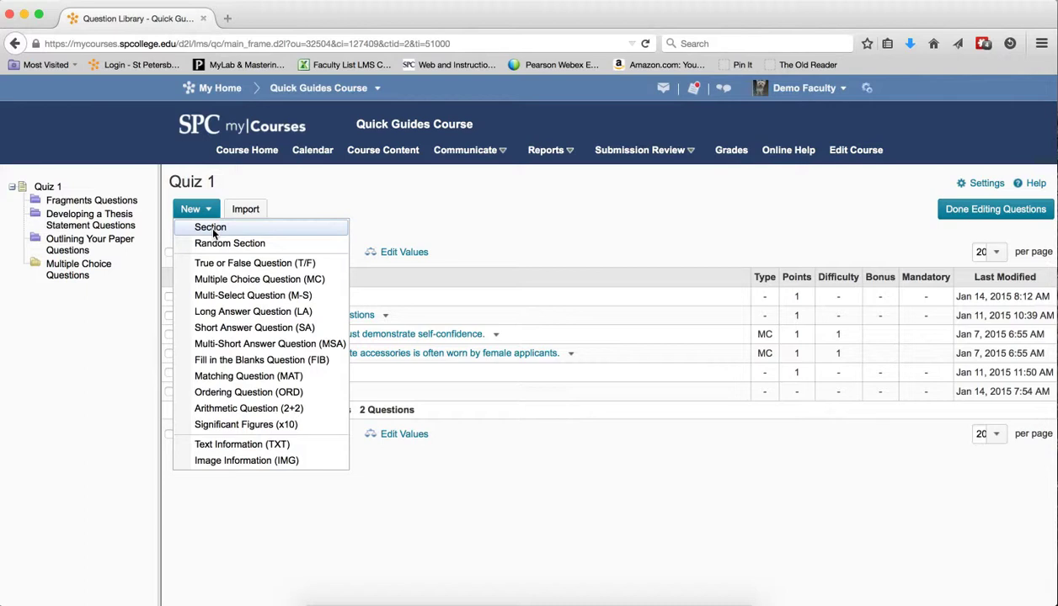
click(210, 226)
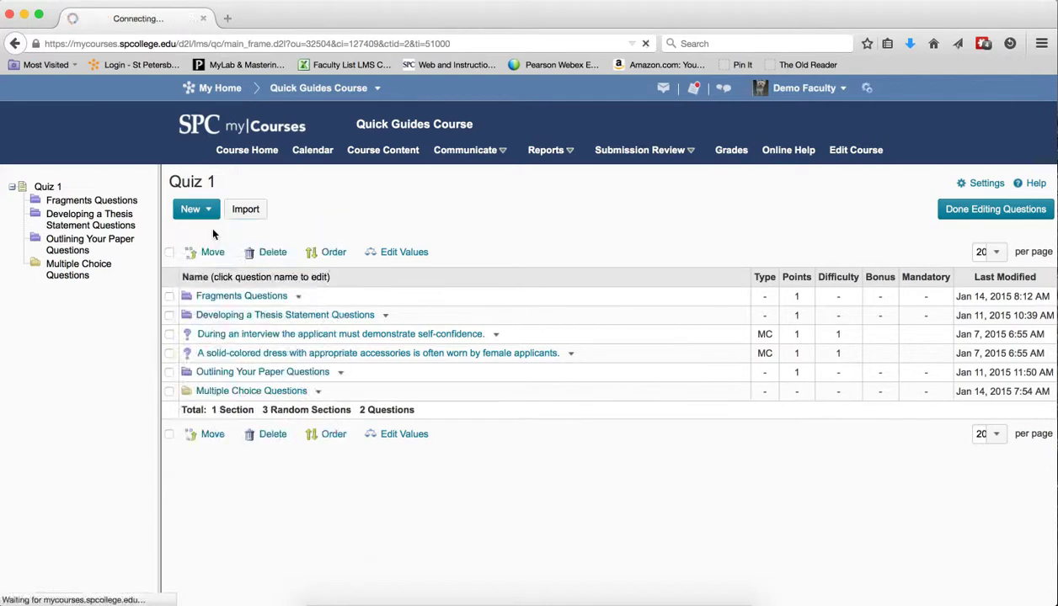
Name the new section 'T-F Questions' and save it.
click(190, 209)
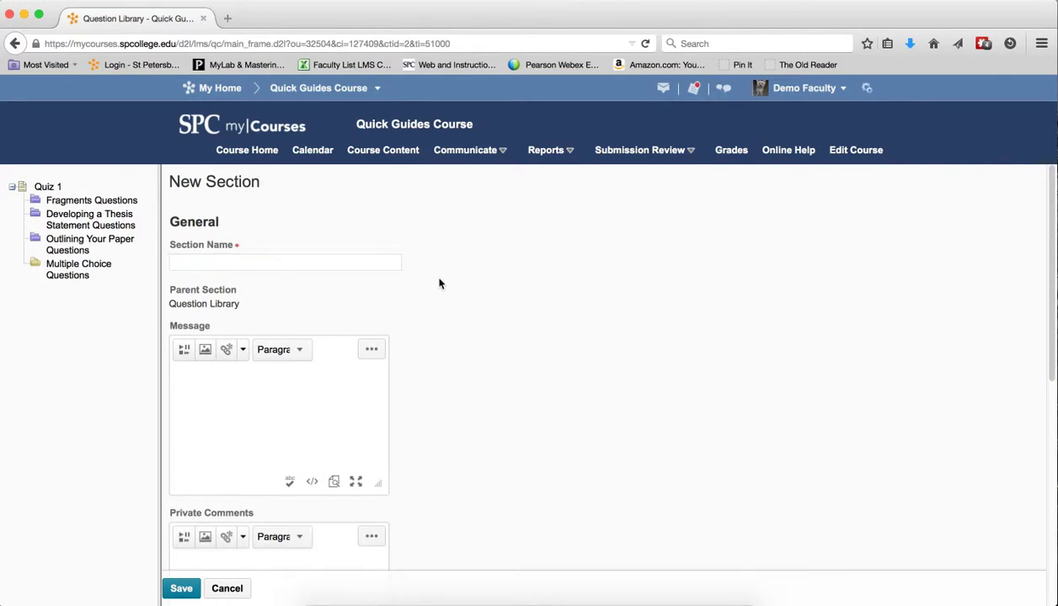
mouse_move(122, 249)
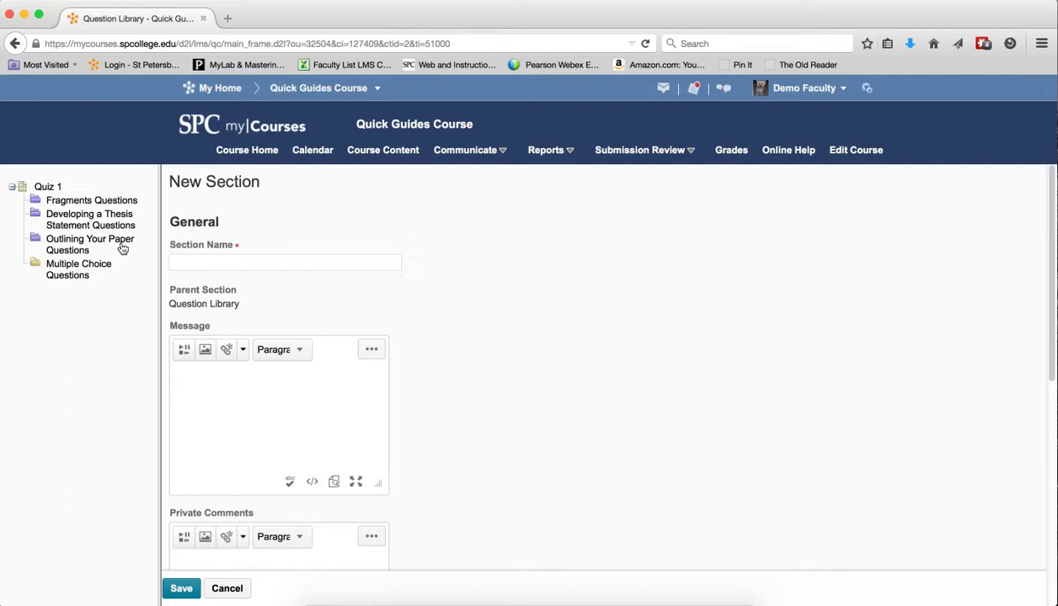
text(T)
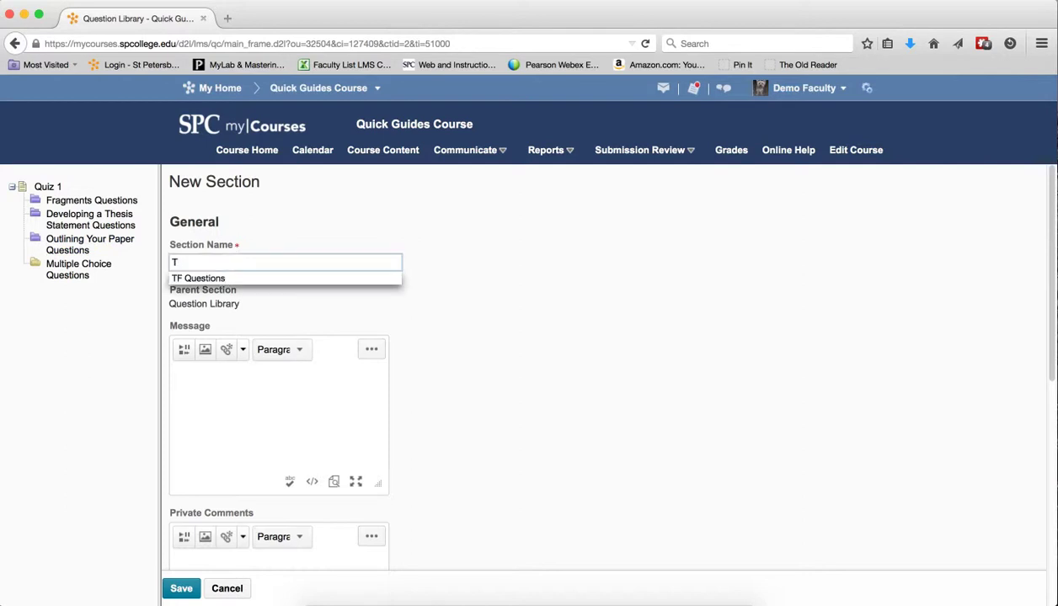
text(-F Qu)
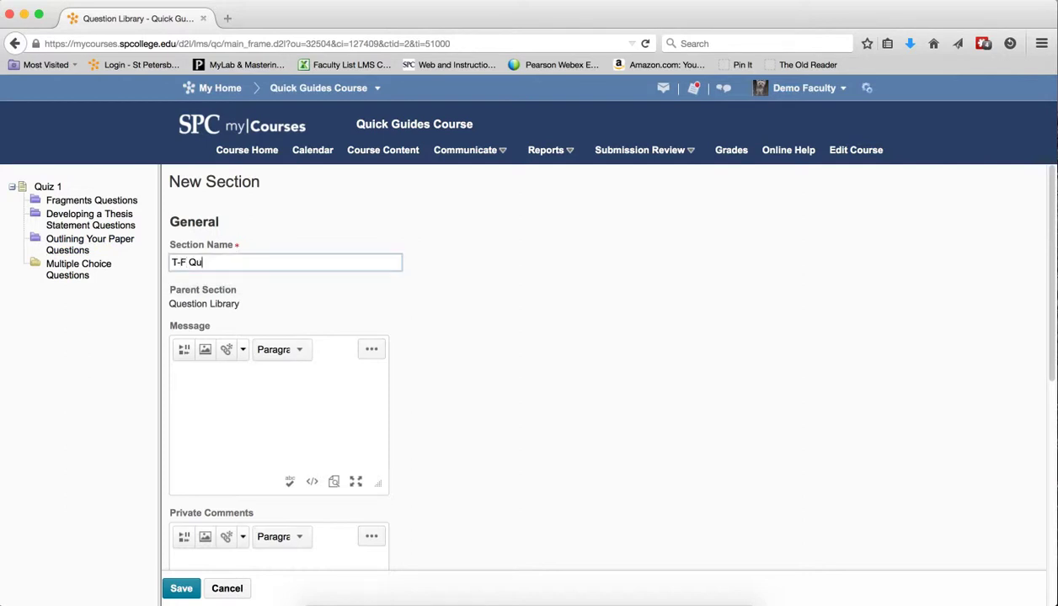
text(estions)
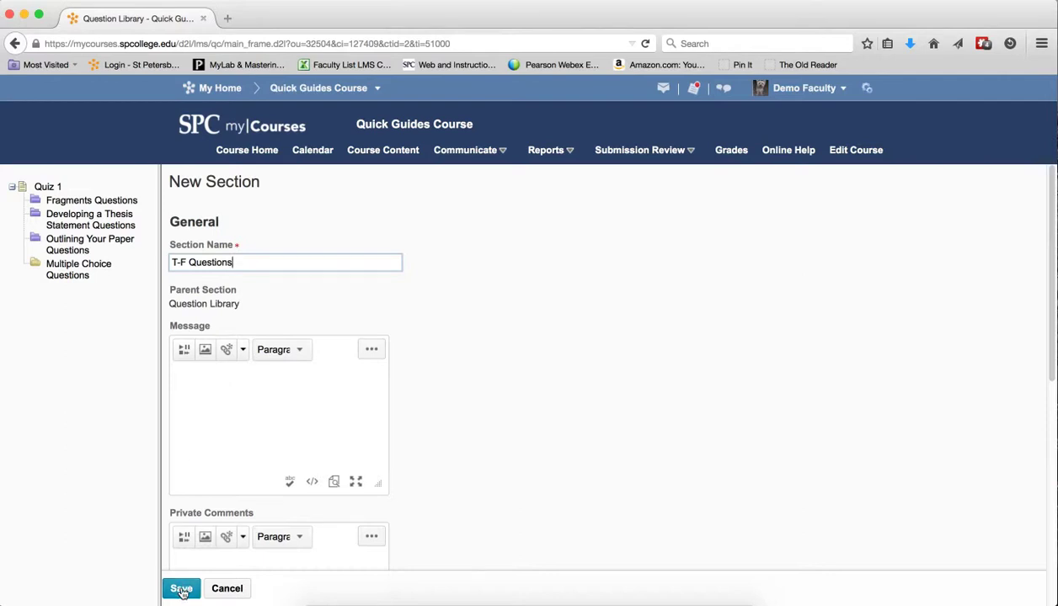
scroll(down, 3)
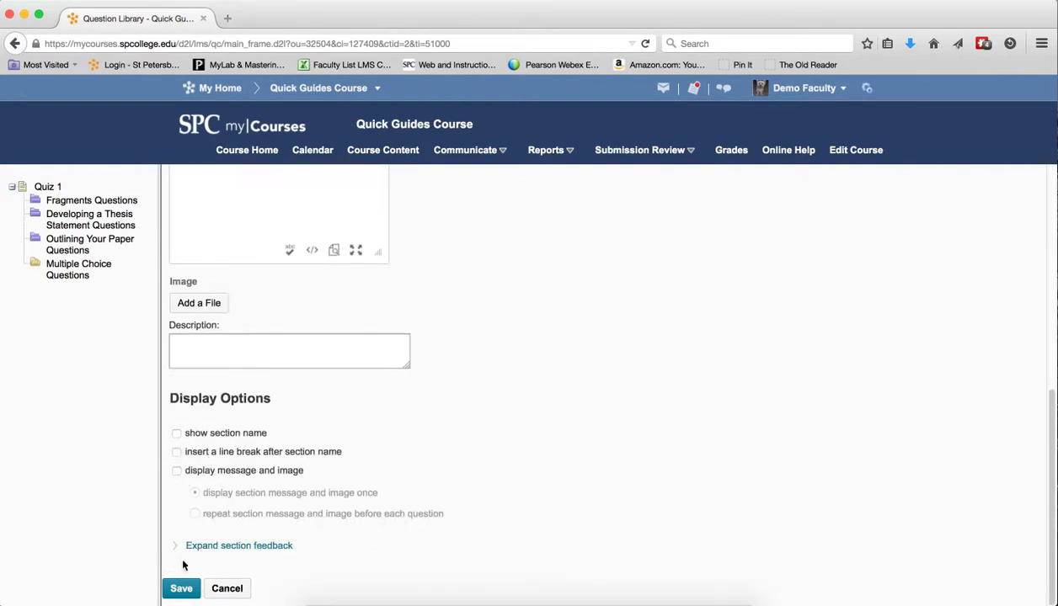
click(181, 588)
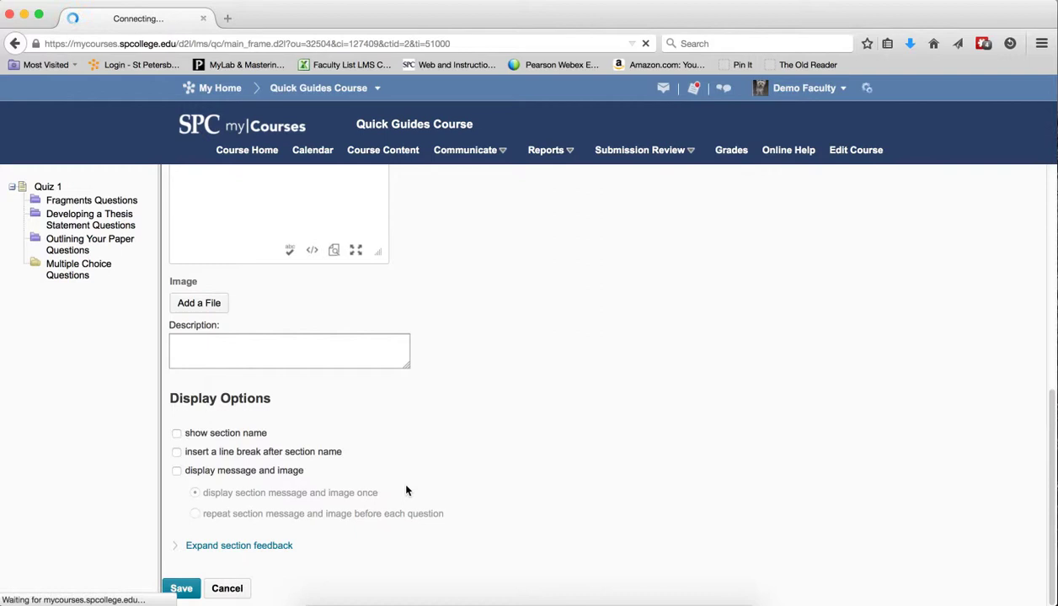
click(181, 588)
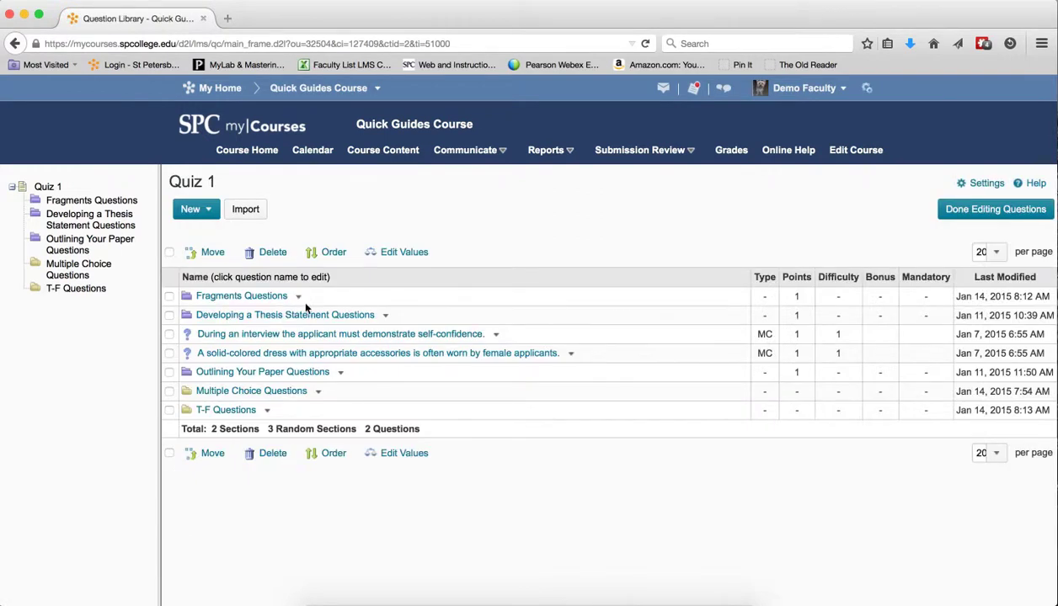
Edit the Fragments Questions section and type the message 'For the set of quesitons, please refer to'.
click(298, 295)
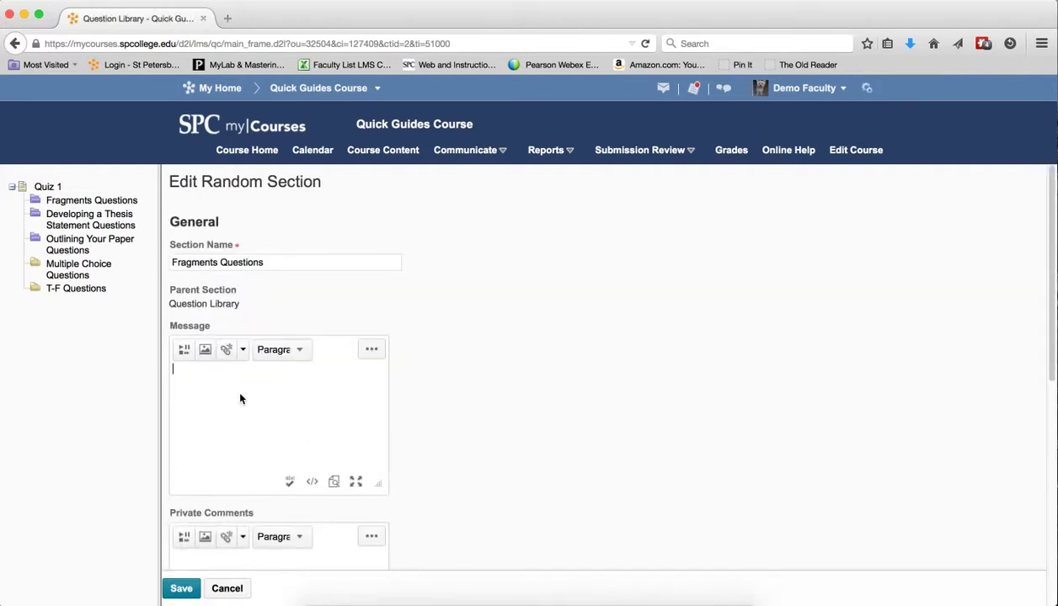
mouse_move(391, 389)
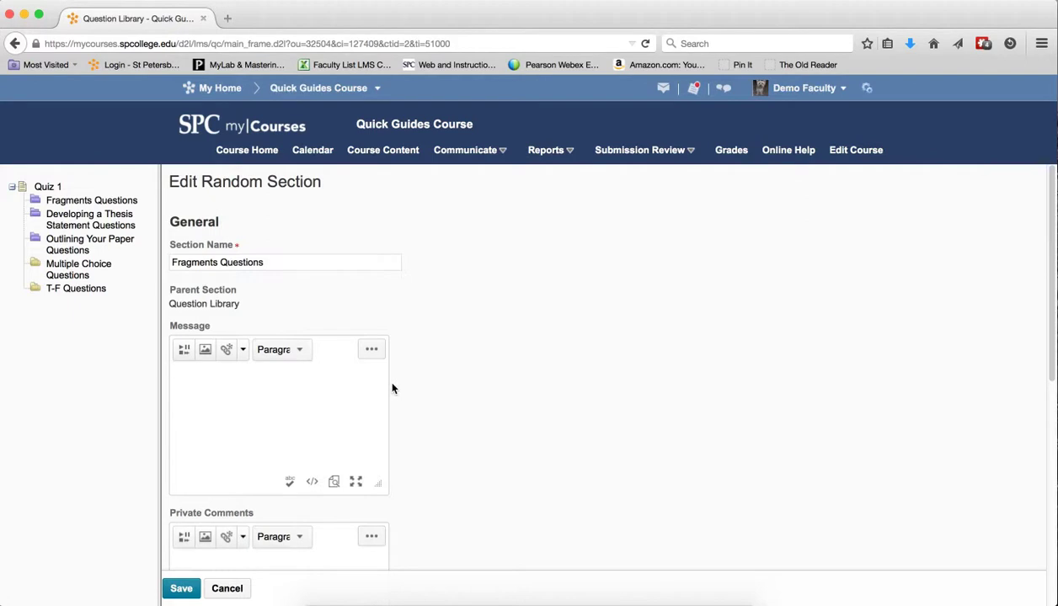
text(For the e)
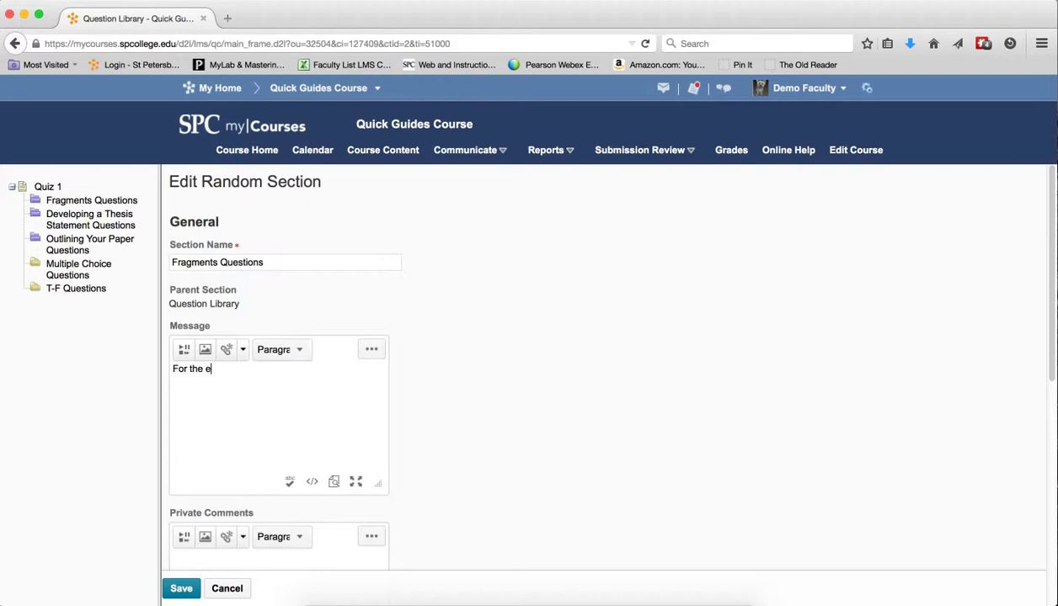
text(set of)
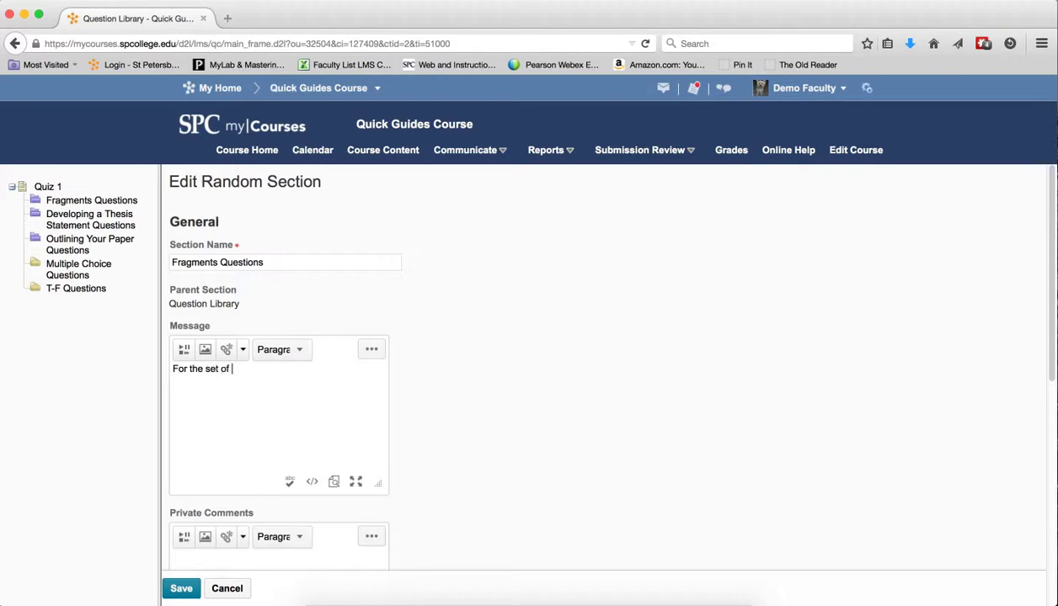
text(quesito)
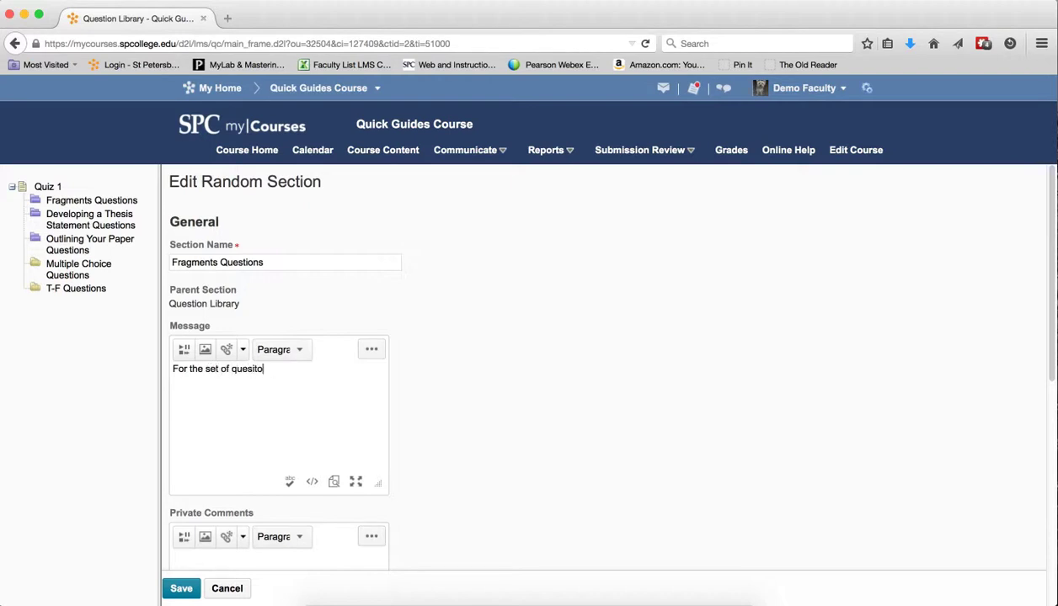
text(ns, please)
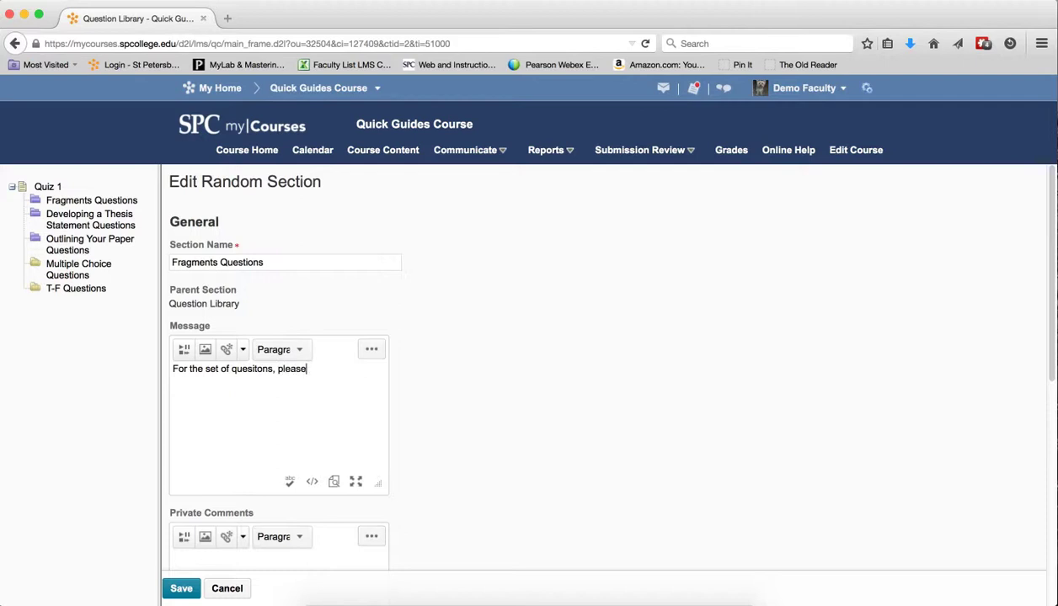
text(refer to)
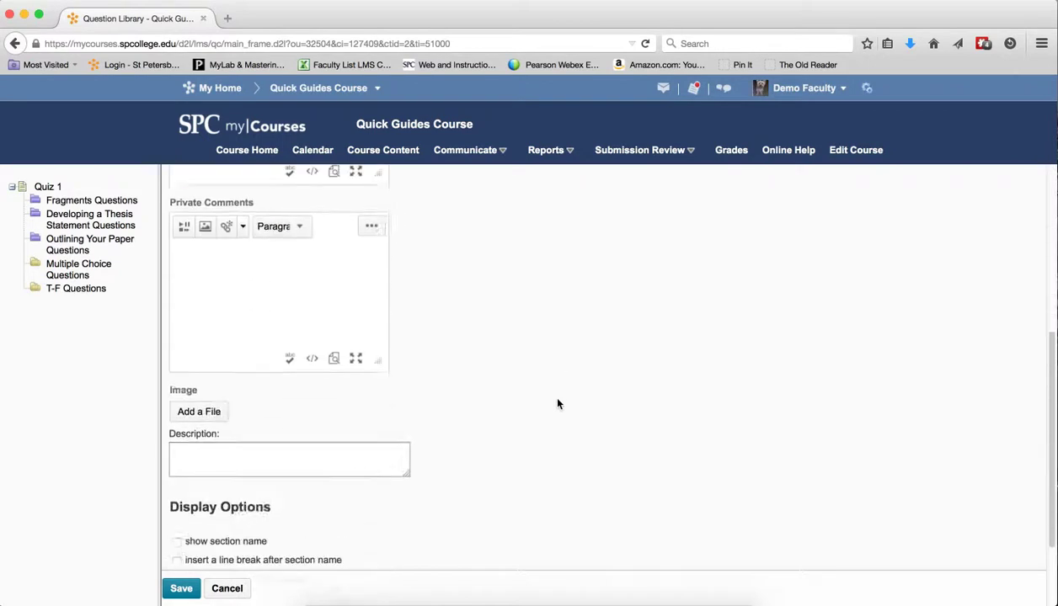
Enable displaying the section message and image once, then save the Fragments section.
scroll(down, 3)
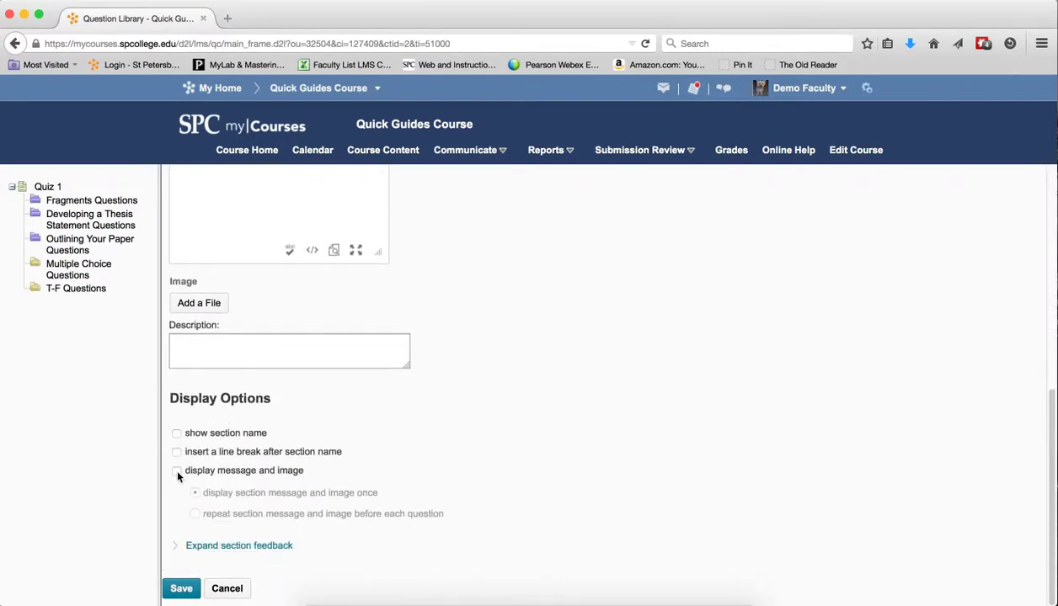
click(176, 470)
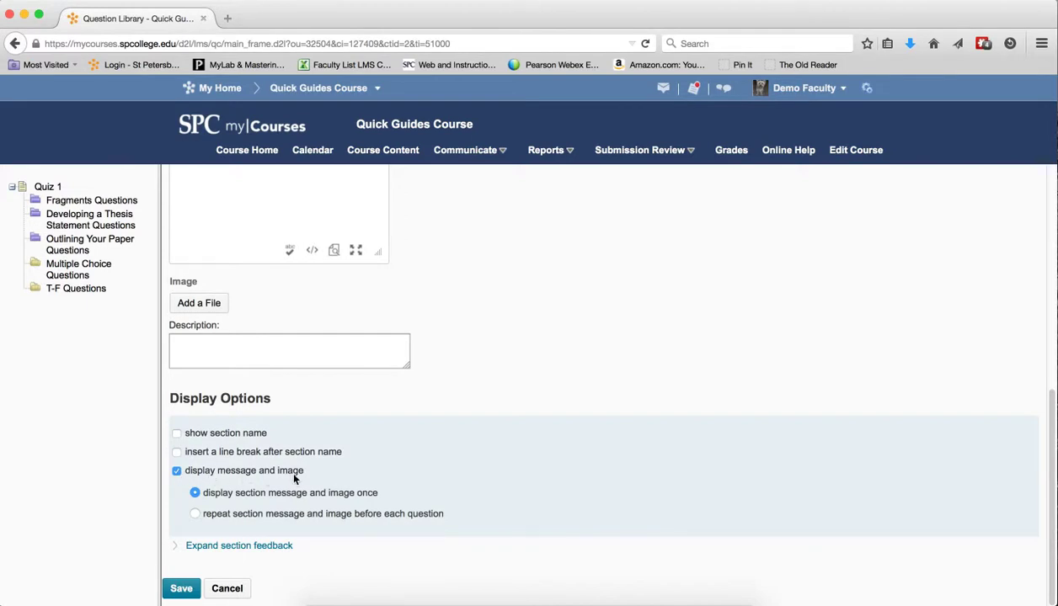
mouse_move(223, 505)
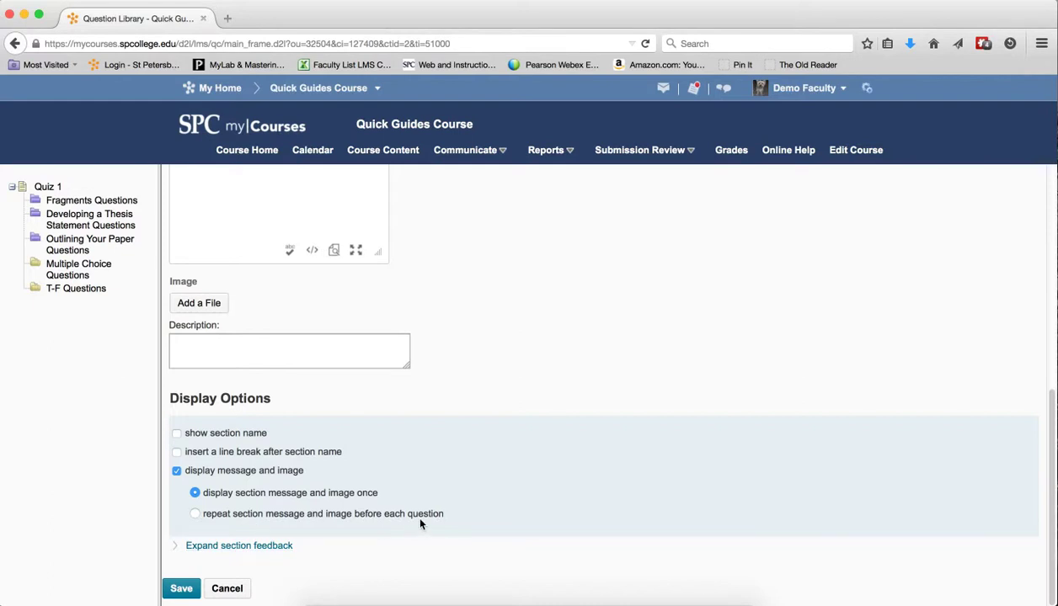
mouse_move(271, 500)
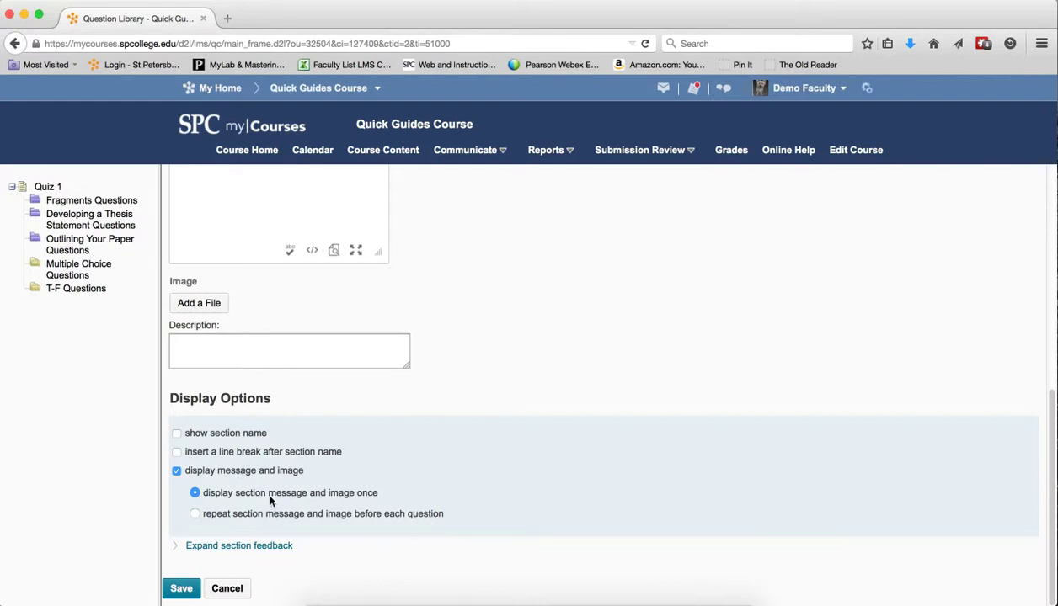
mouse_move(367, 498)
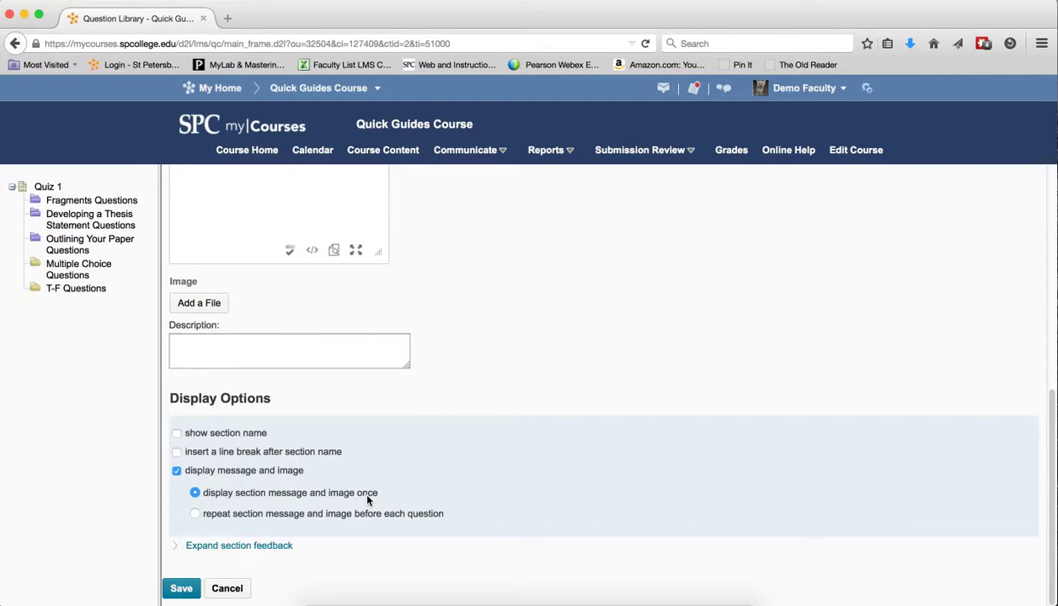
click(181, 588)
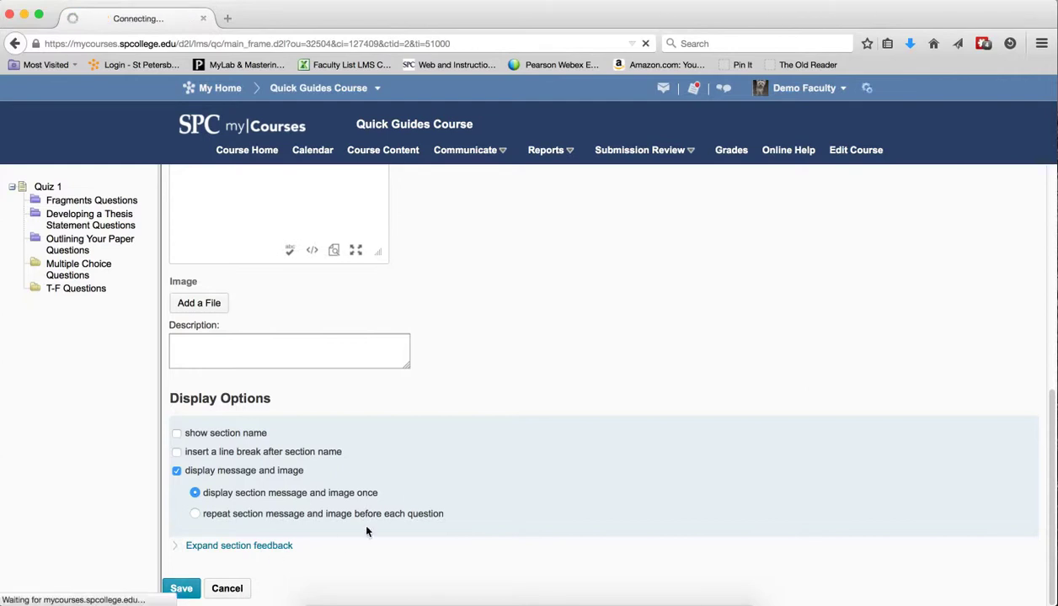
click(181, 588)
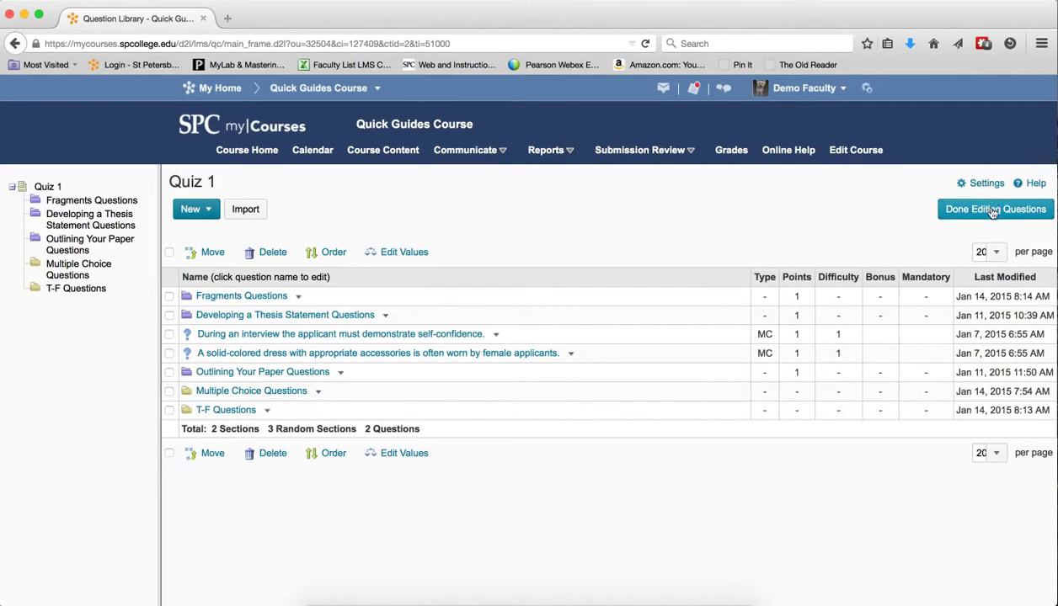
Finish editing questions, preview Quiz 1, and start the preview attempt.
click(995, 208)
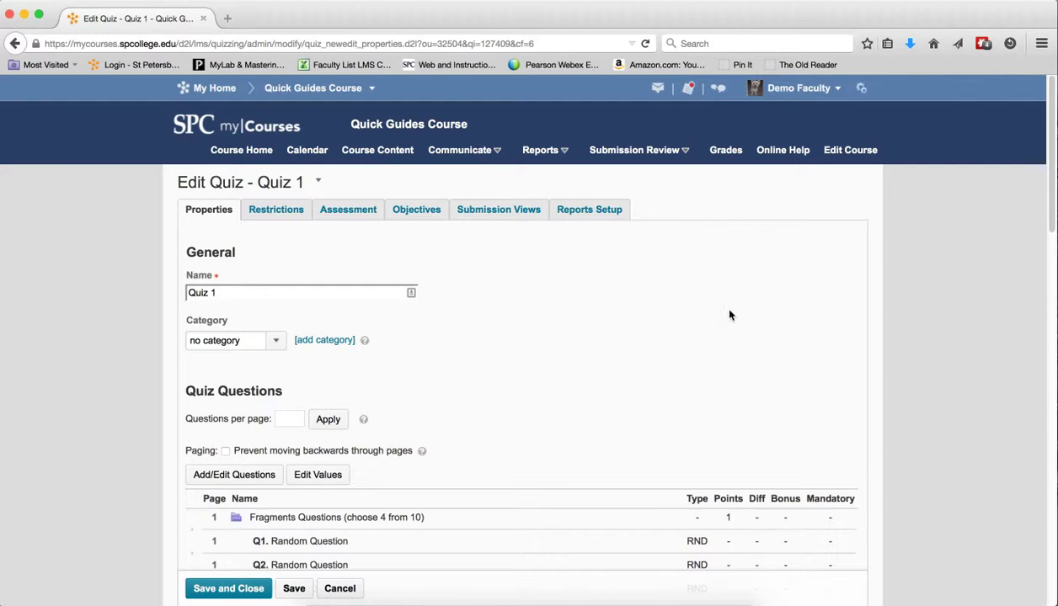
mouse_move(431, 256)
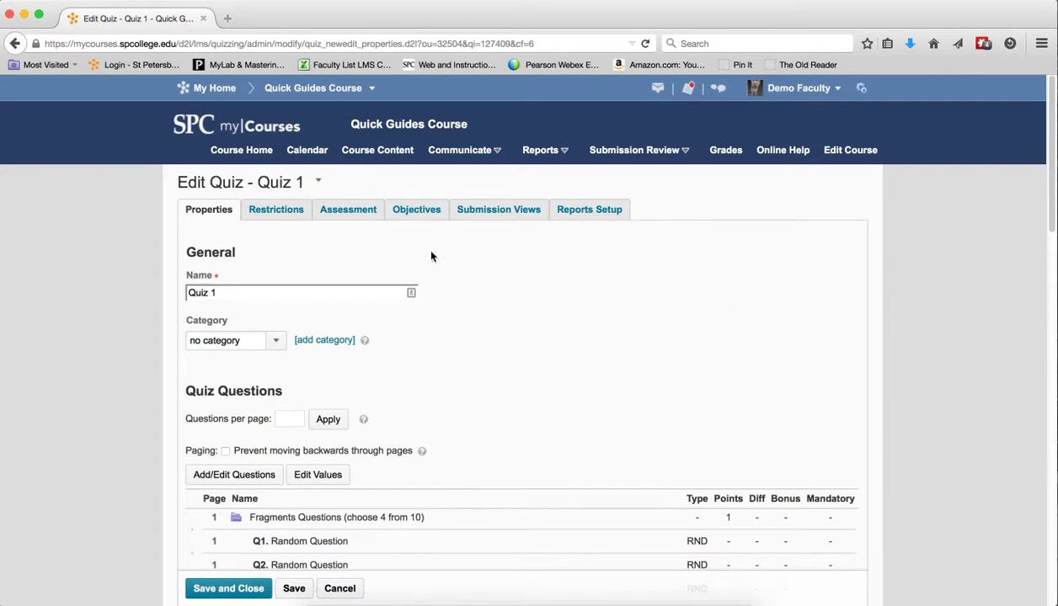
click(317, 182)
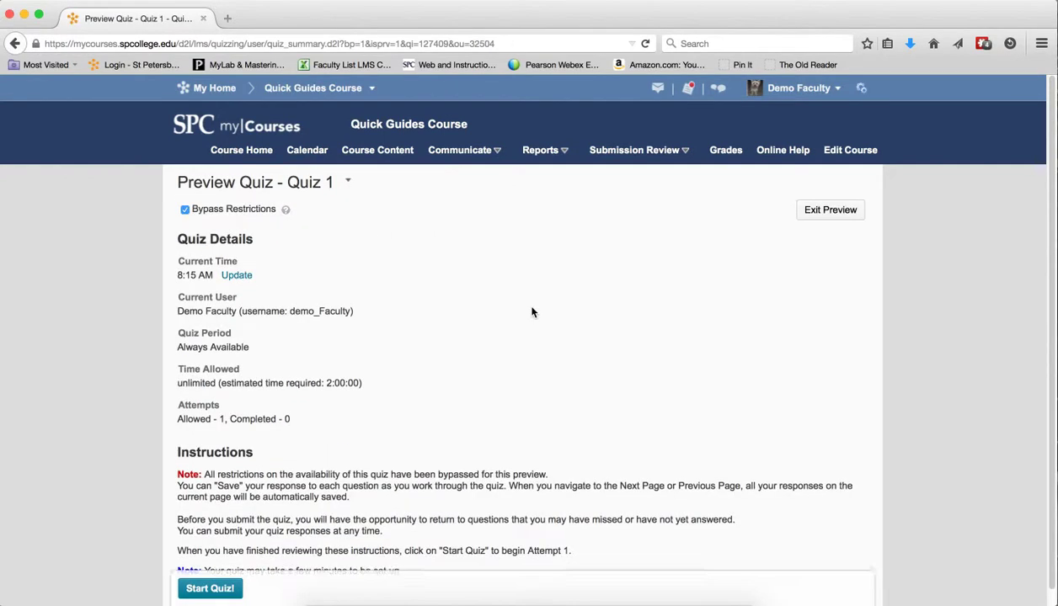
mouse_move(480, 389)
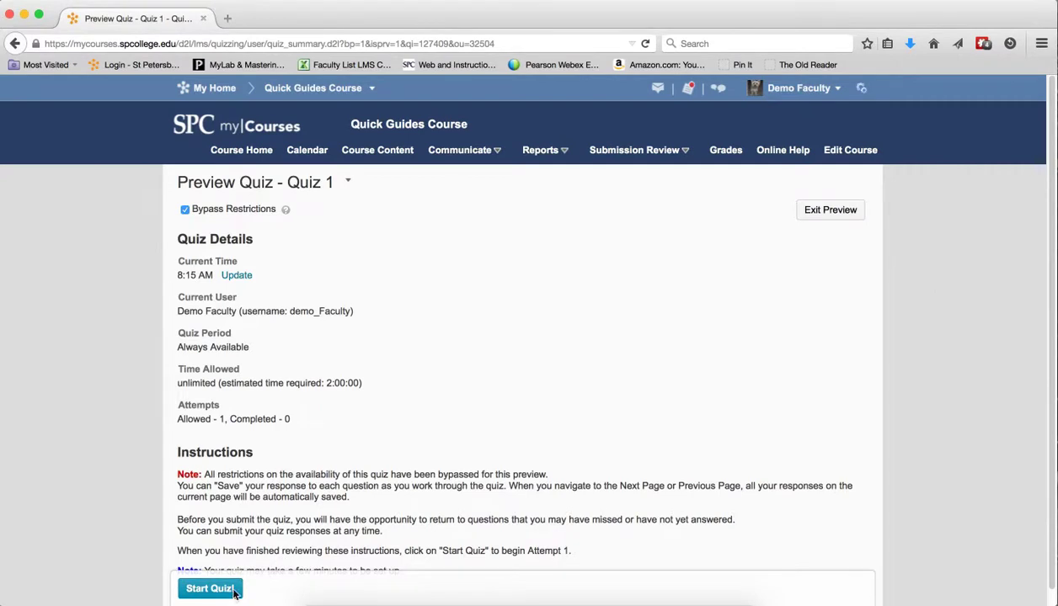
click(209, 587)
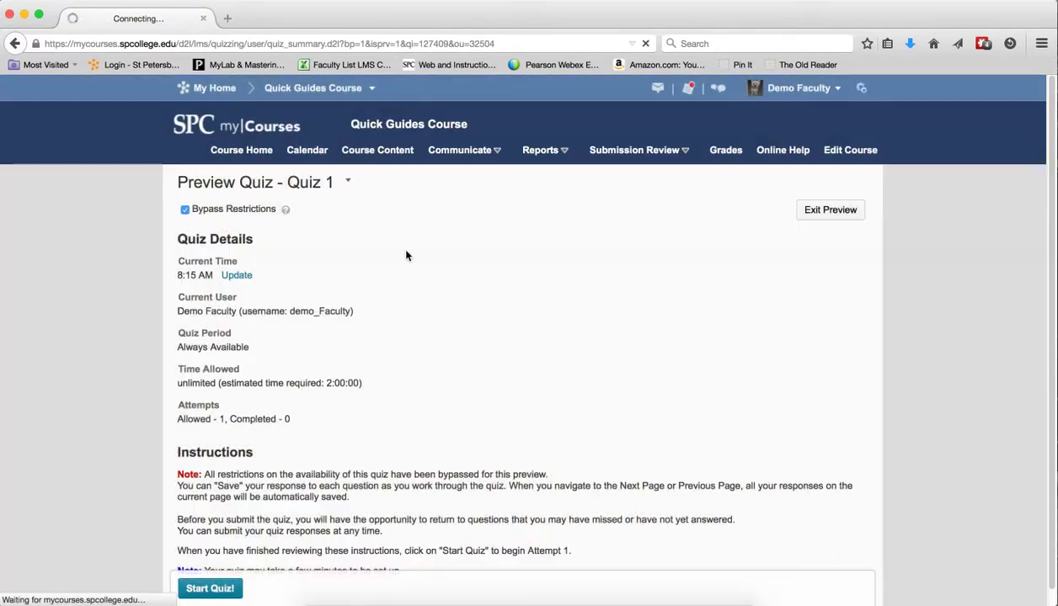
Scroll through the preview questions to confirm the Fragments message appears only once.
click(210, 588)
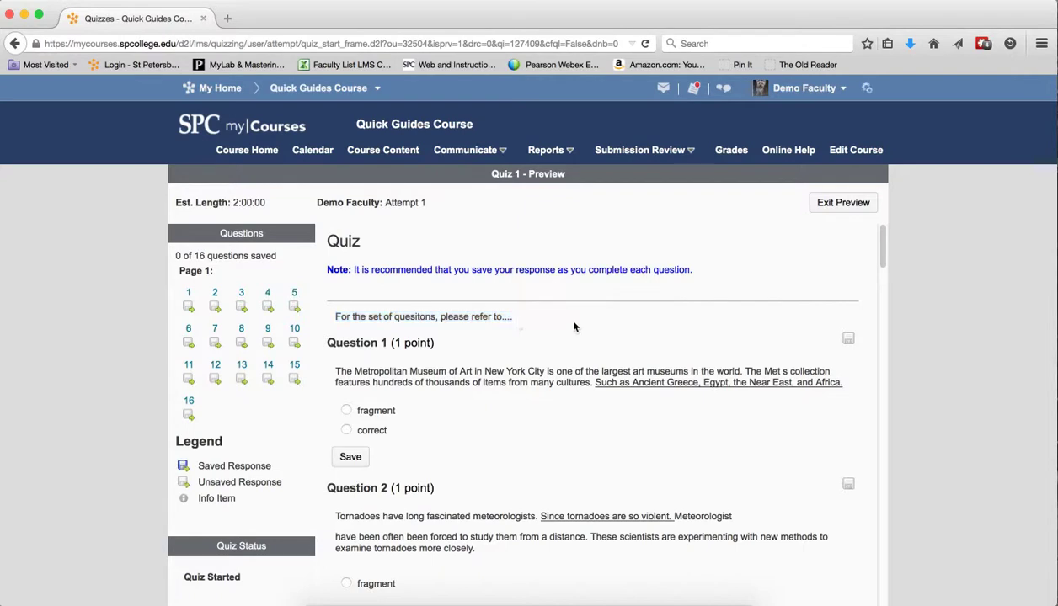
scroll(down, 3)
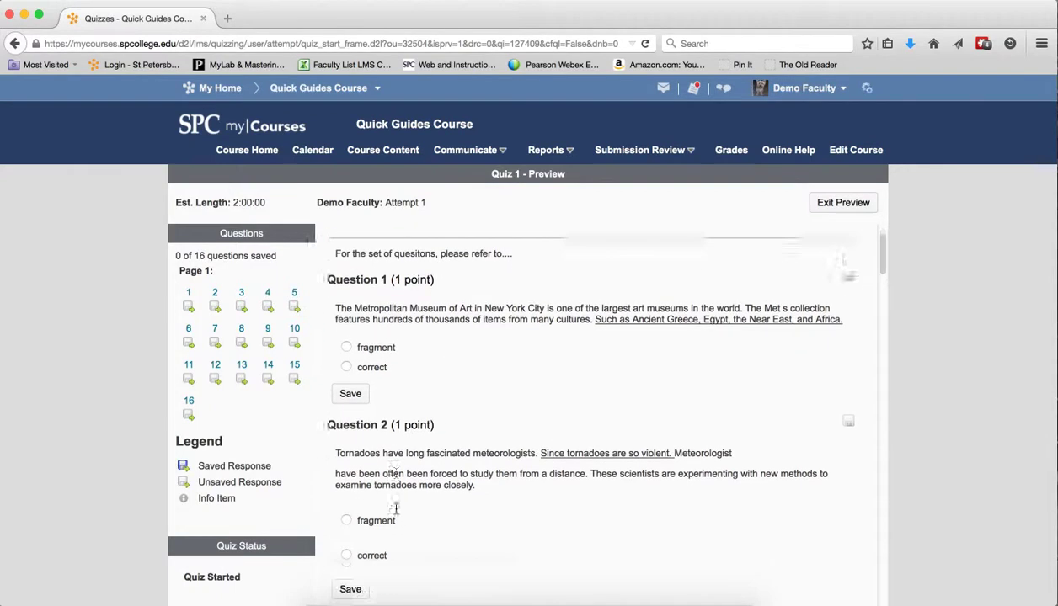
scroll(down, 3)
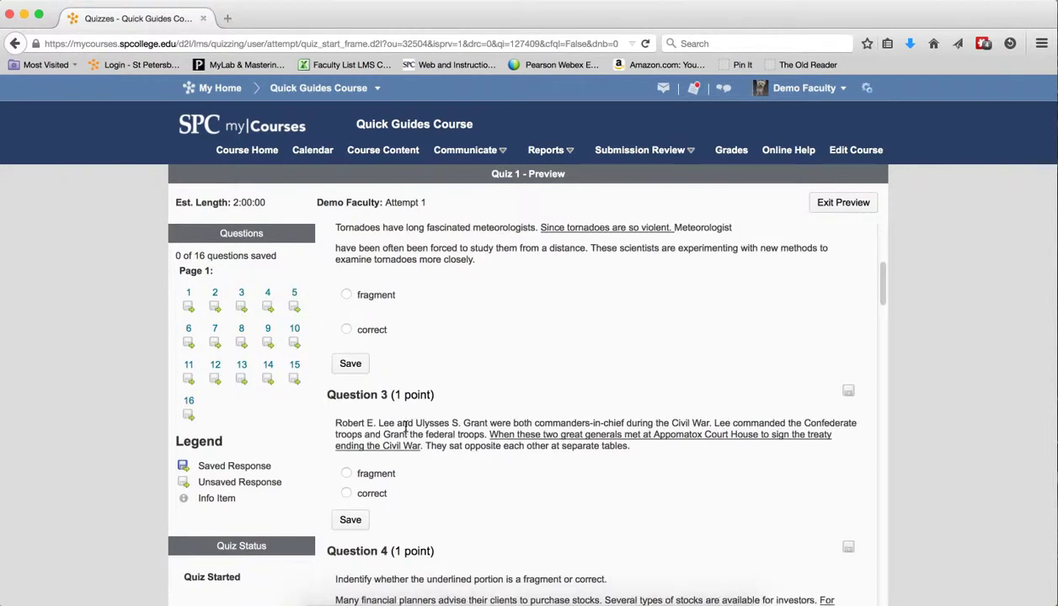
scroll(down, 3)
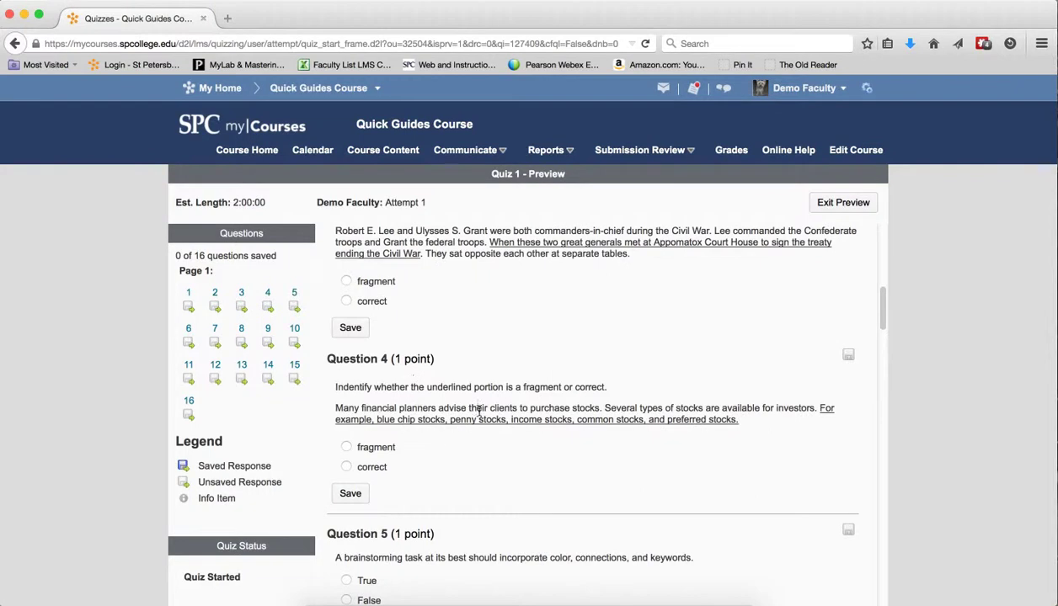